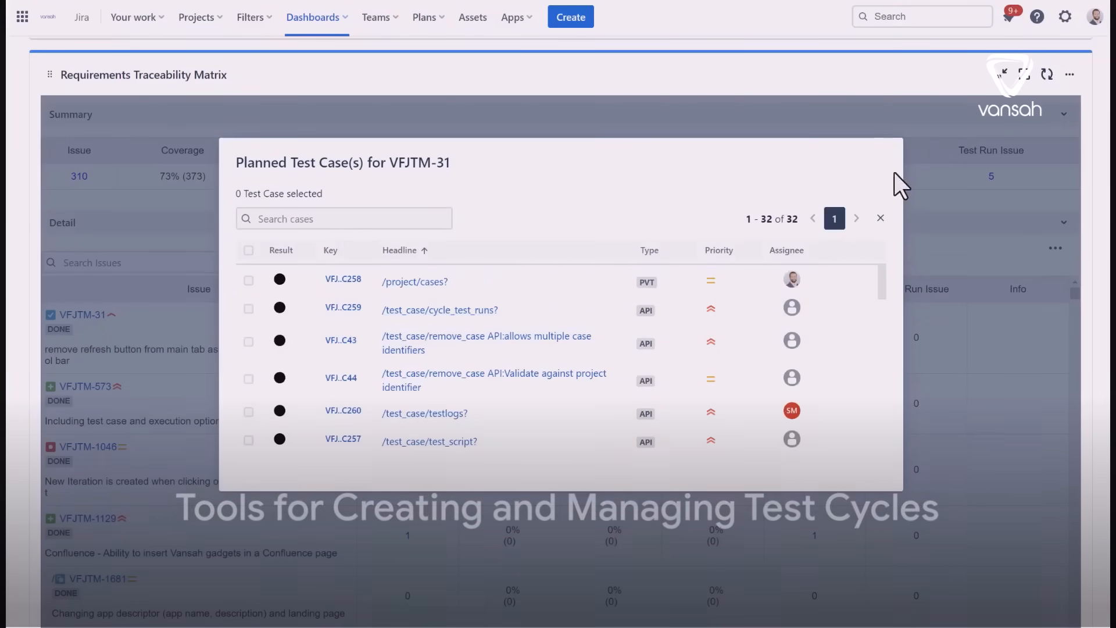
Show the Quality Assurance folder's nine test cases in the Test Repository.
{"action": "left_click", "coordinate": [881, 217]}
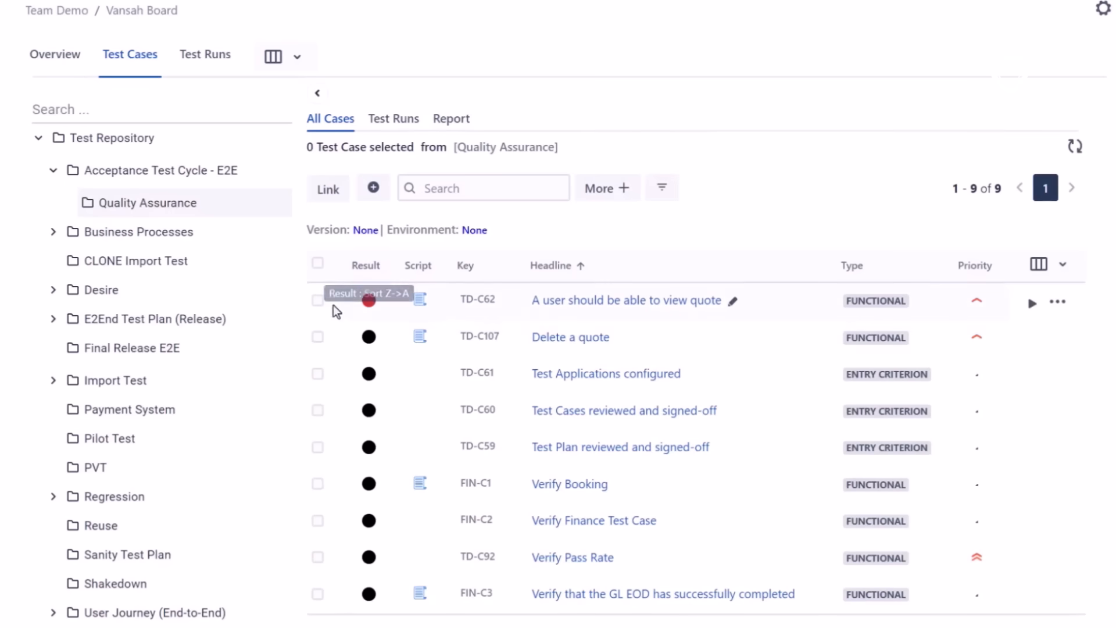
Collapse the Acceptance Test Cycle - E2E and Business Processes folders in the tree.
{"action": "left_click", "coordinate": [316, 264]}
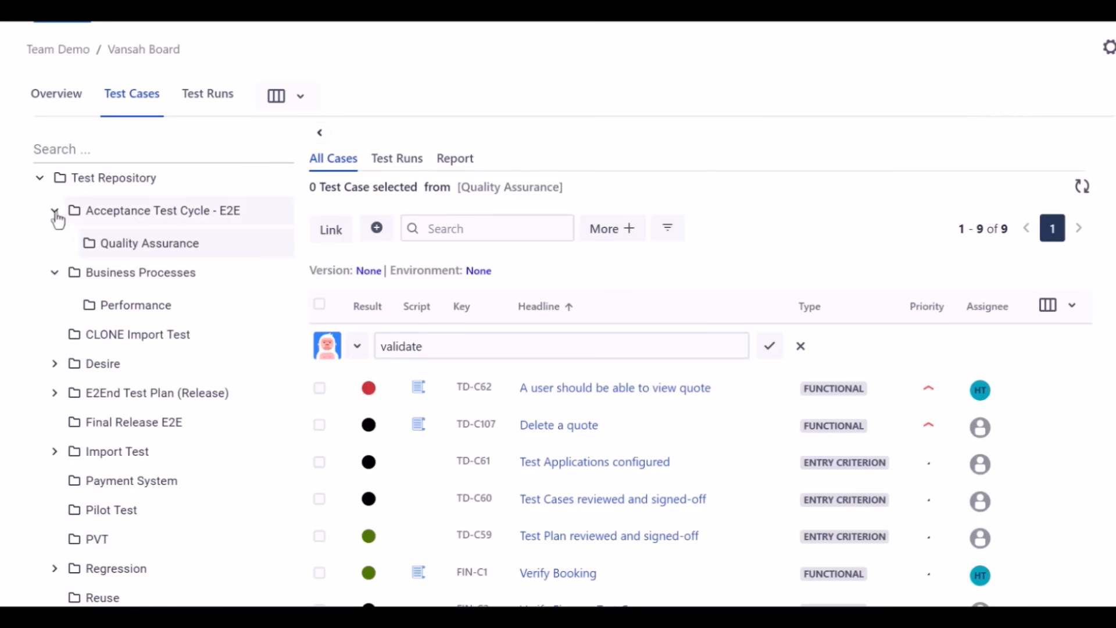
{"action": "left_click", "coordinate": [55, 210]}
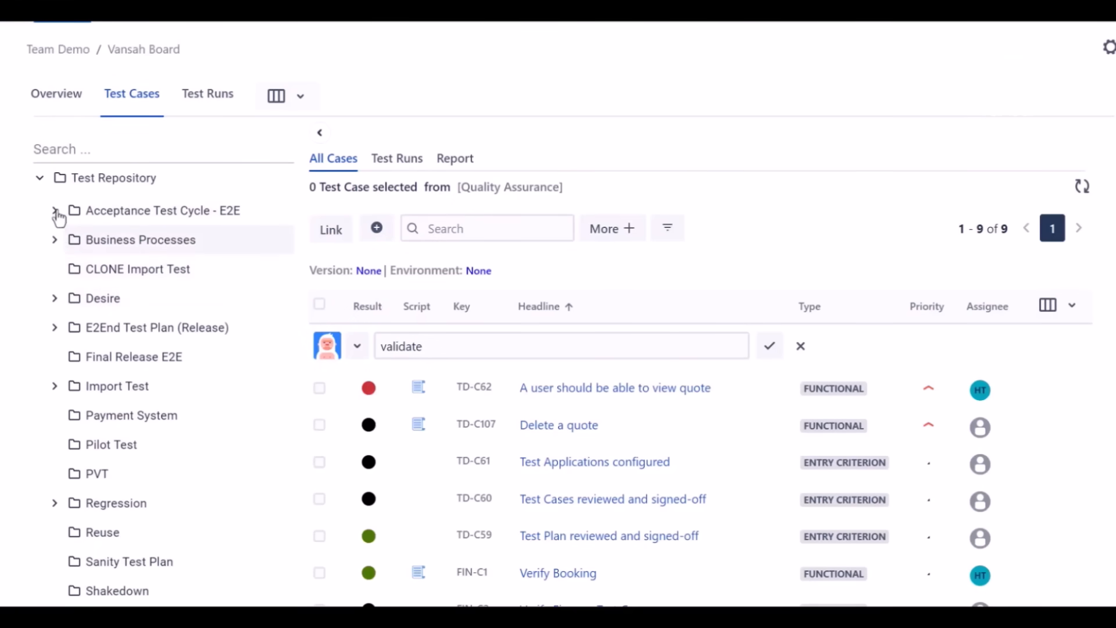
{"action": "left_click", "coordinate": [54, 211]}
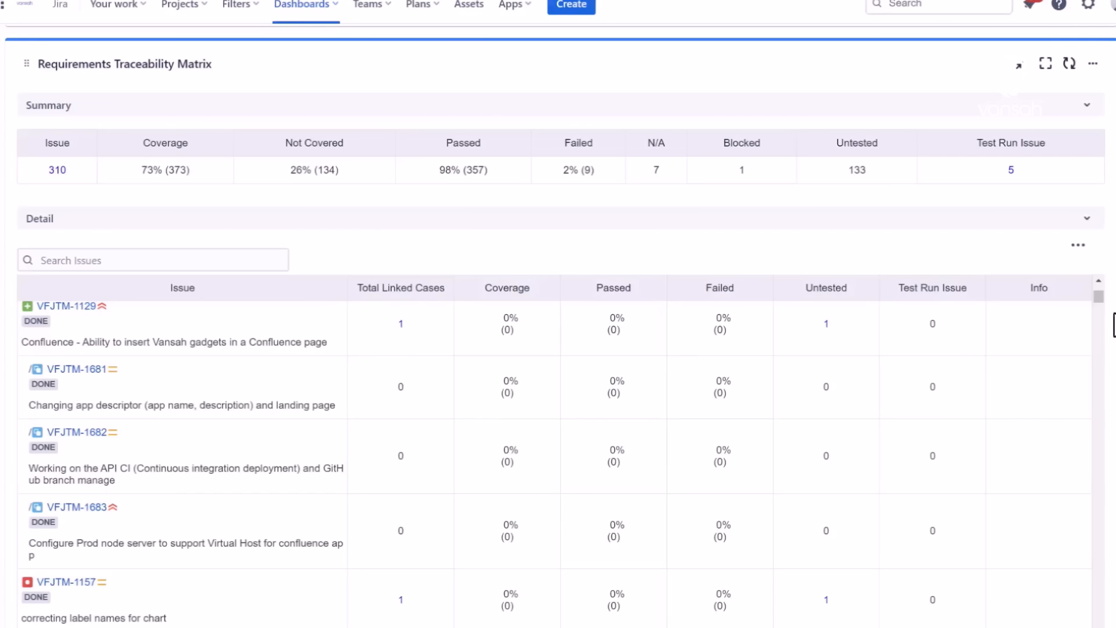
{"action": "mouse_move", "coordinate": [1100, 299]}
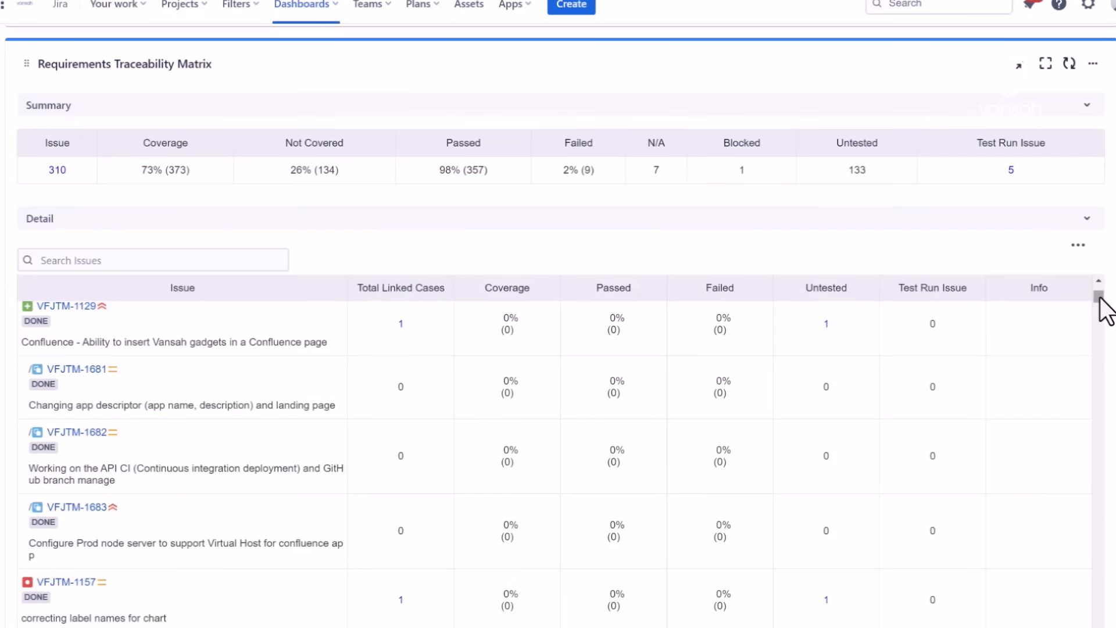
{"action": "scroll", "scroll_direction": "down", "scroll_amount": 3}
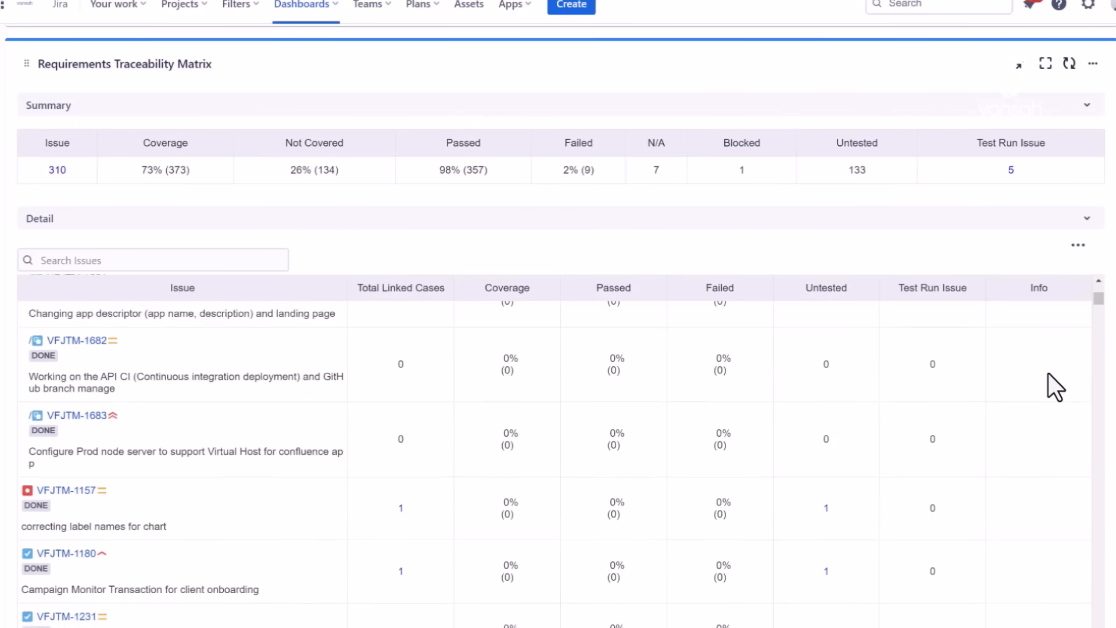
{"action": "left_click", "coordinate": [1018, 63]}
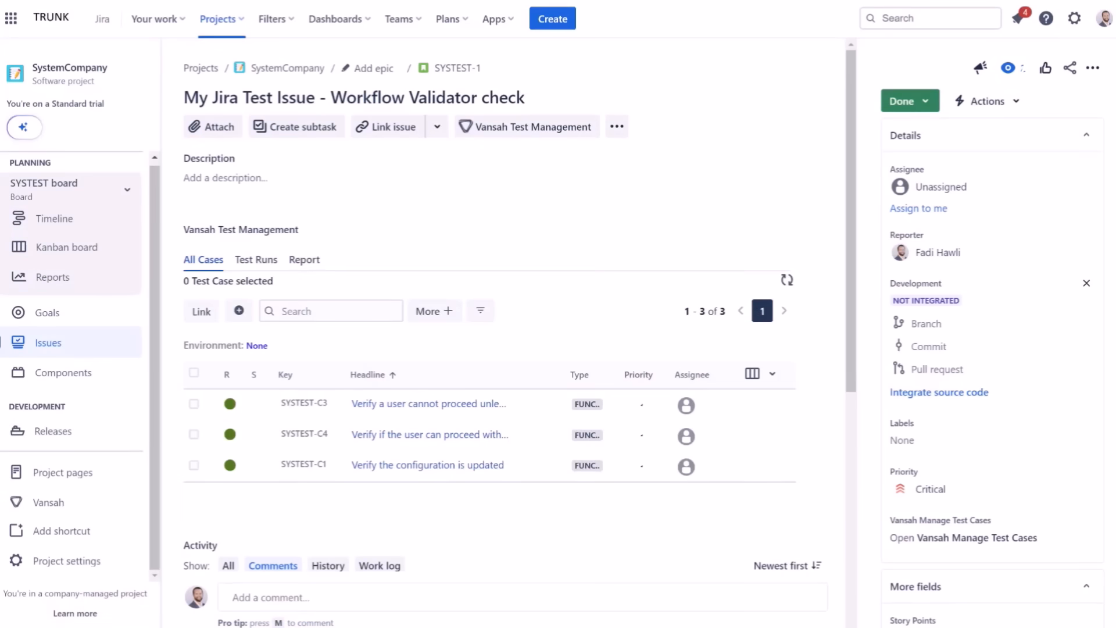
Create a PROD-SANDBOX Task with summary starting "When attempting".
{"action": "left_click", "coordinate": [552, 17]}
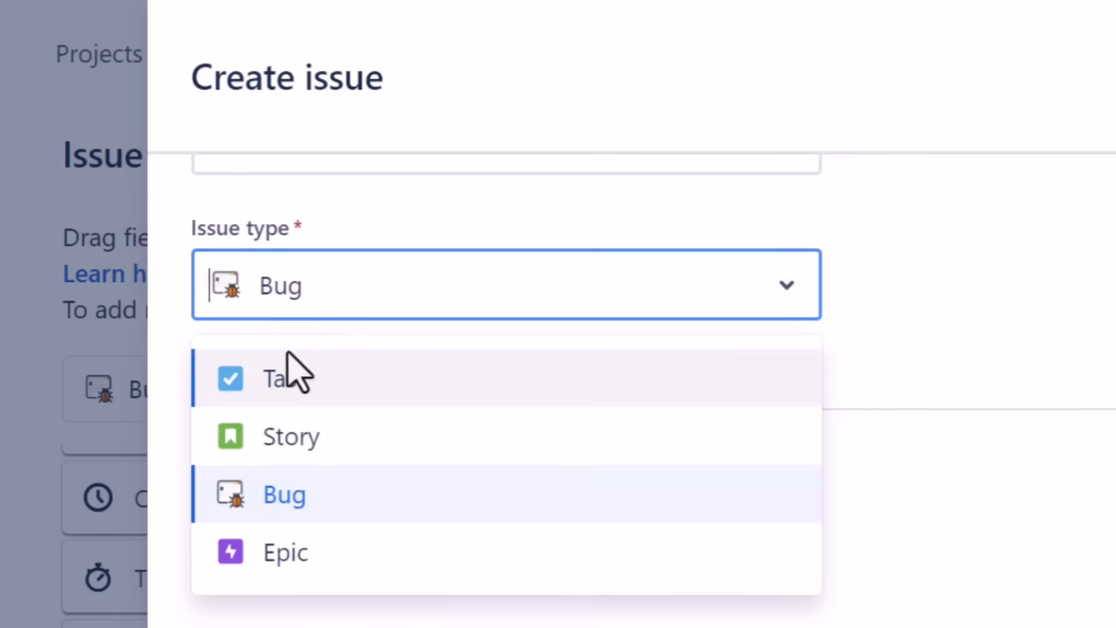
{"action": "mouse_move", "coordinate": [293, 462]}
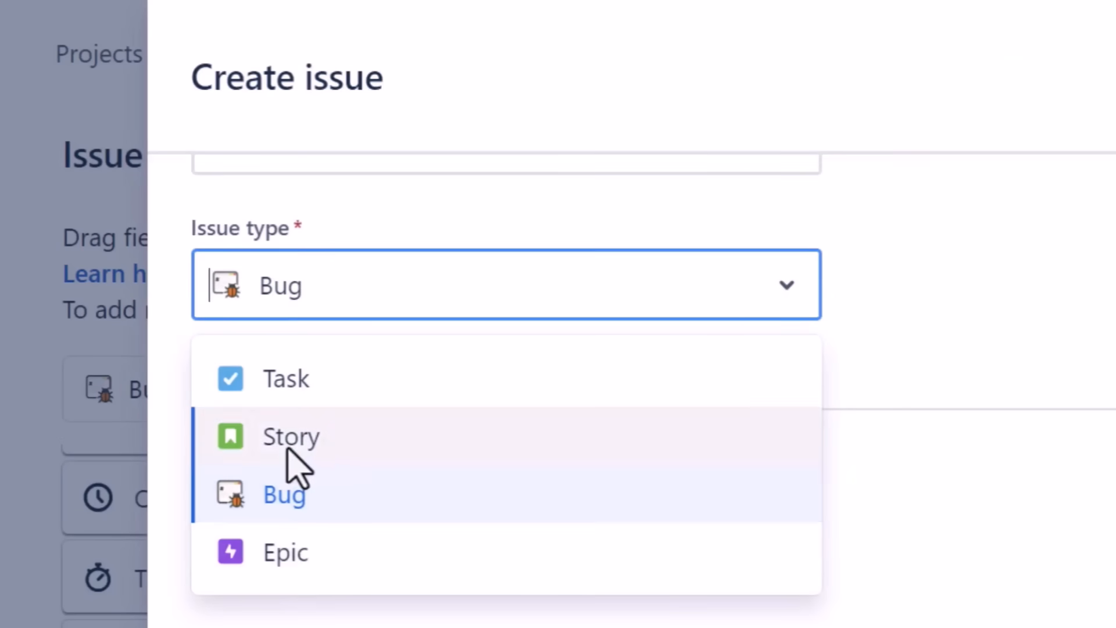
{"action": "left_click", "coordinate": [285, 378]}
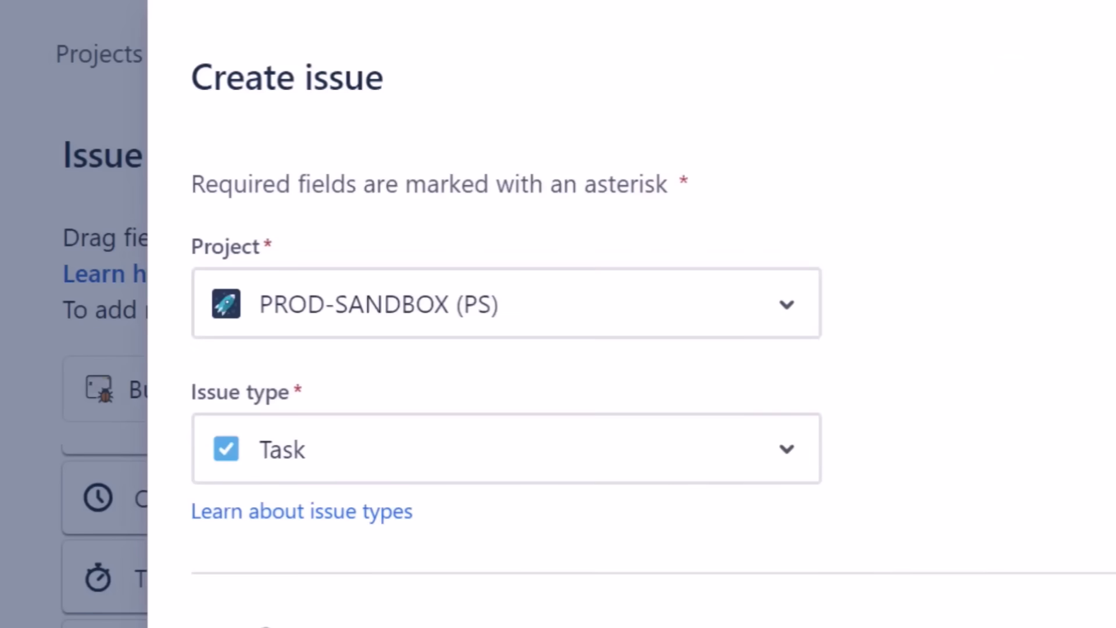
{"action": "type", "text": "When a"}
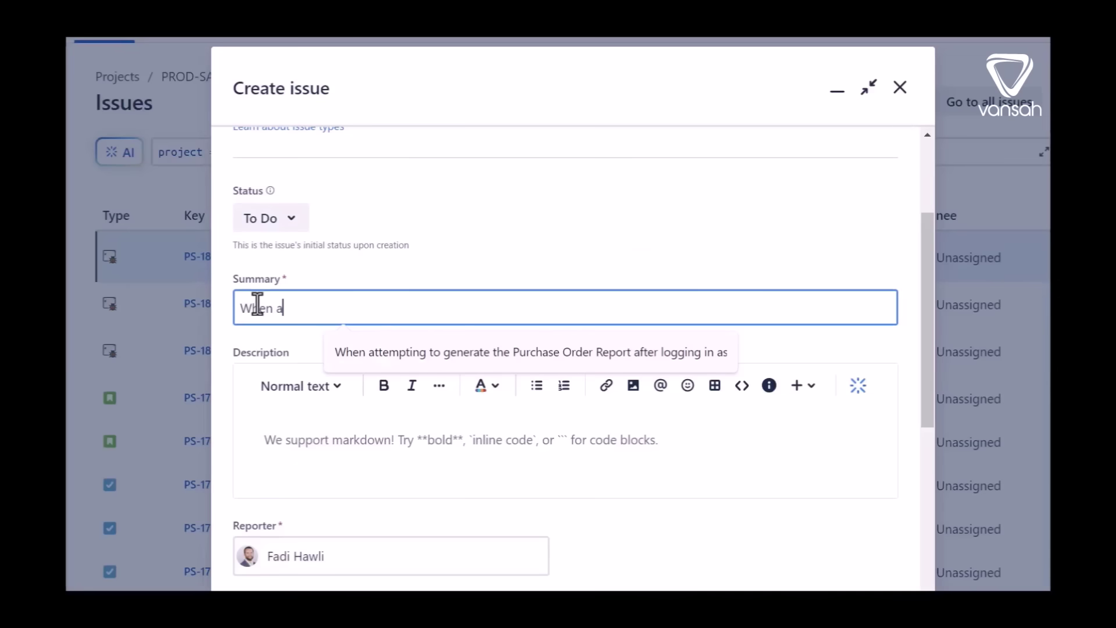
{"action": "type", "text": "ttempting"}
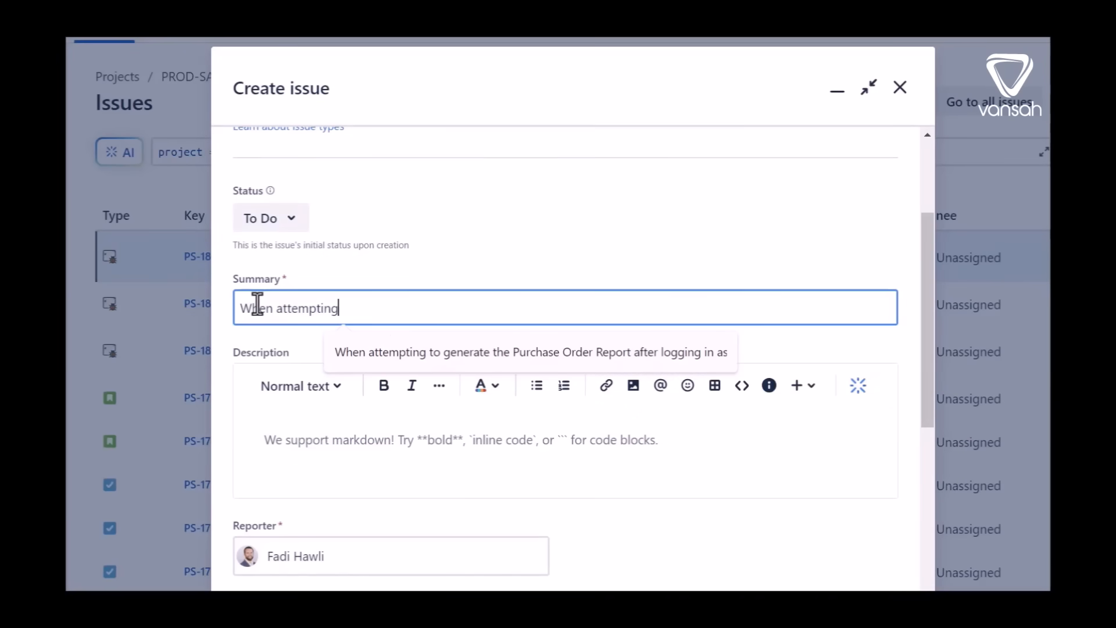